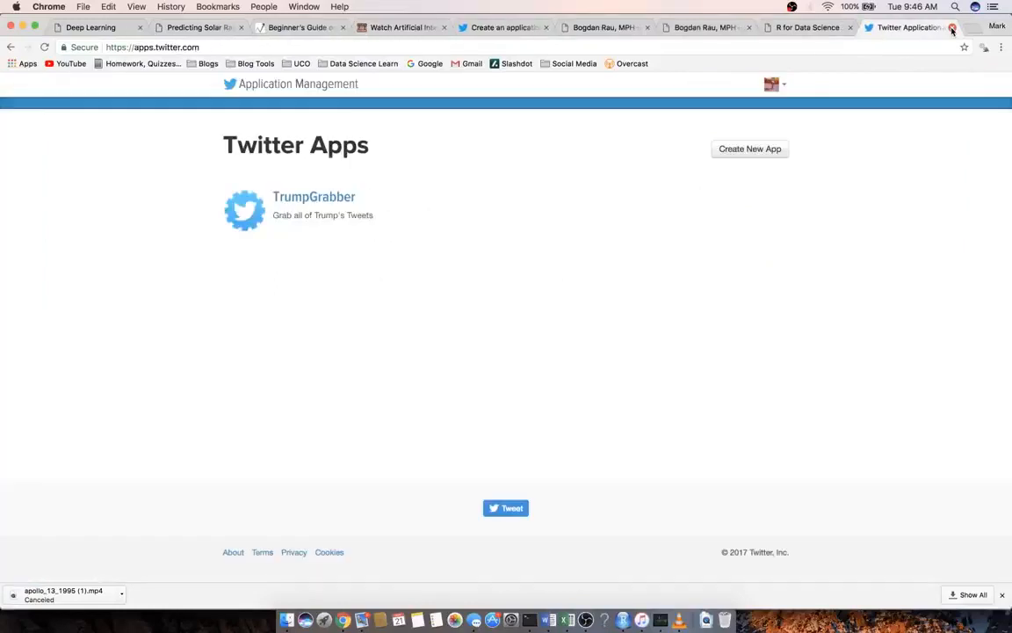
mouse_move(953, 28)
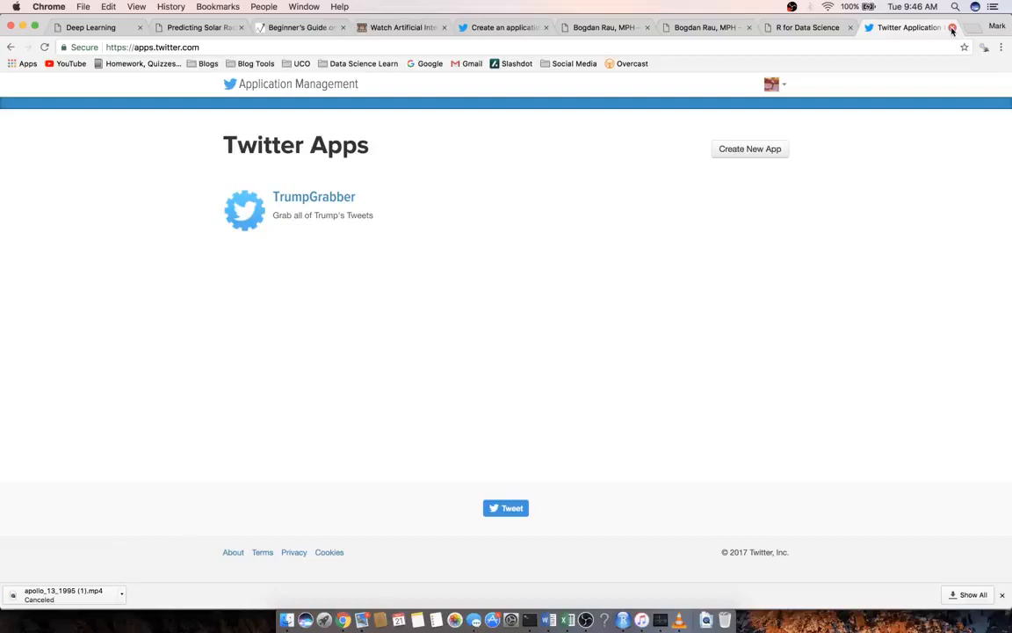
mouse_move(358, 174)
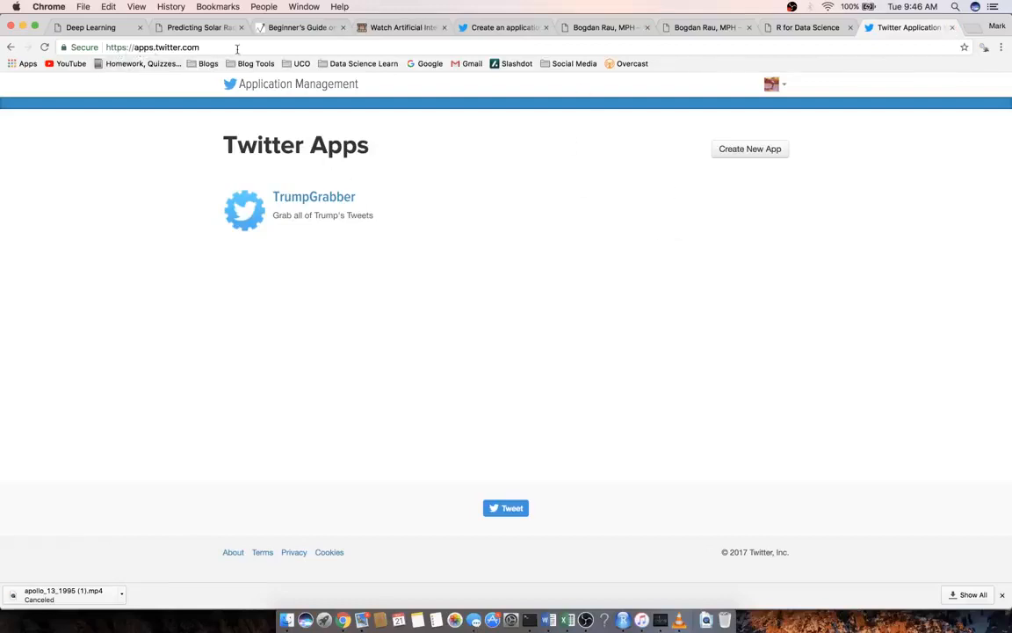
mouse_move(490, 318)
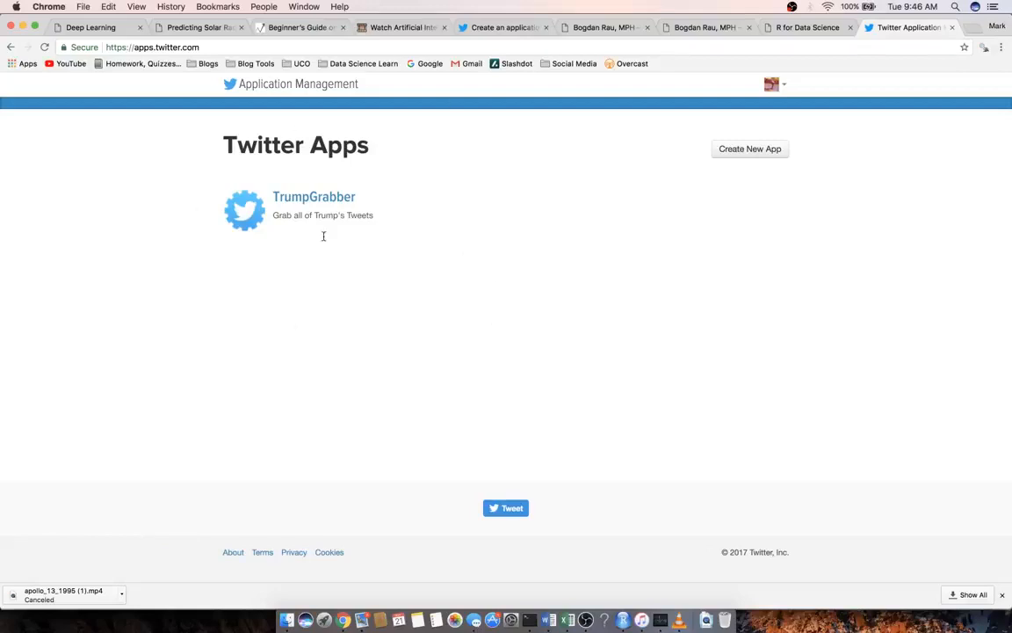
mouse_move(313, 196)
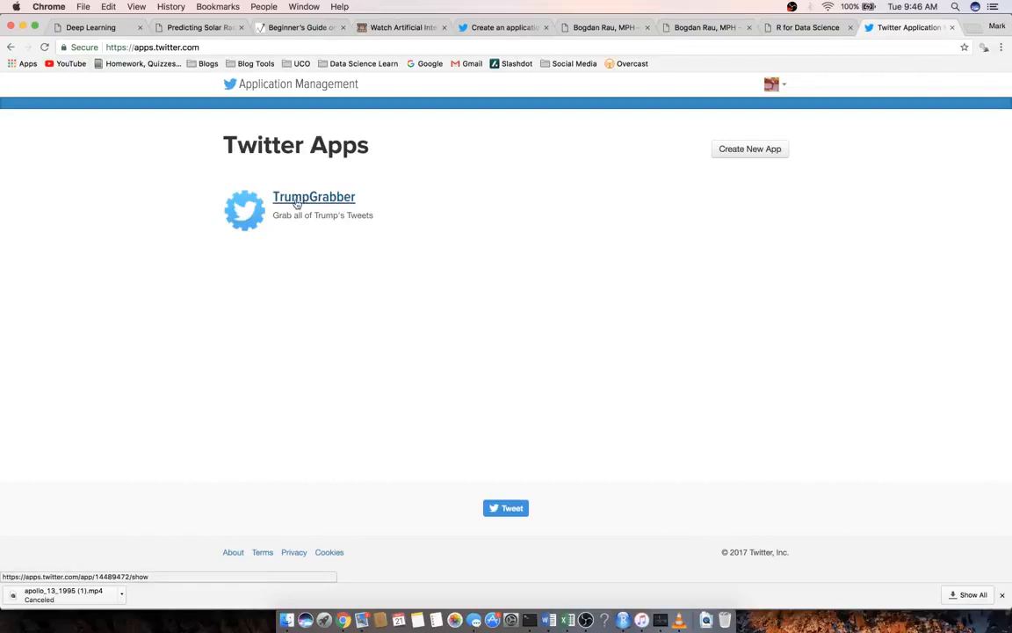
mouse_move(648, 210)
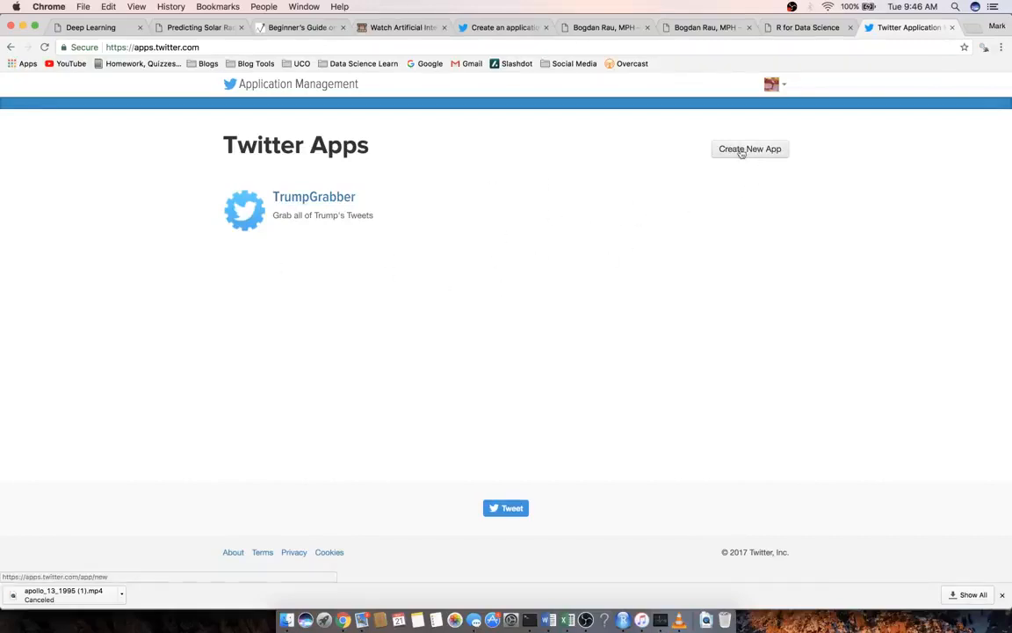
- Start creating a new app and move down the application form
click(748, 147)
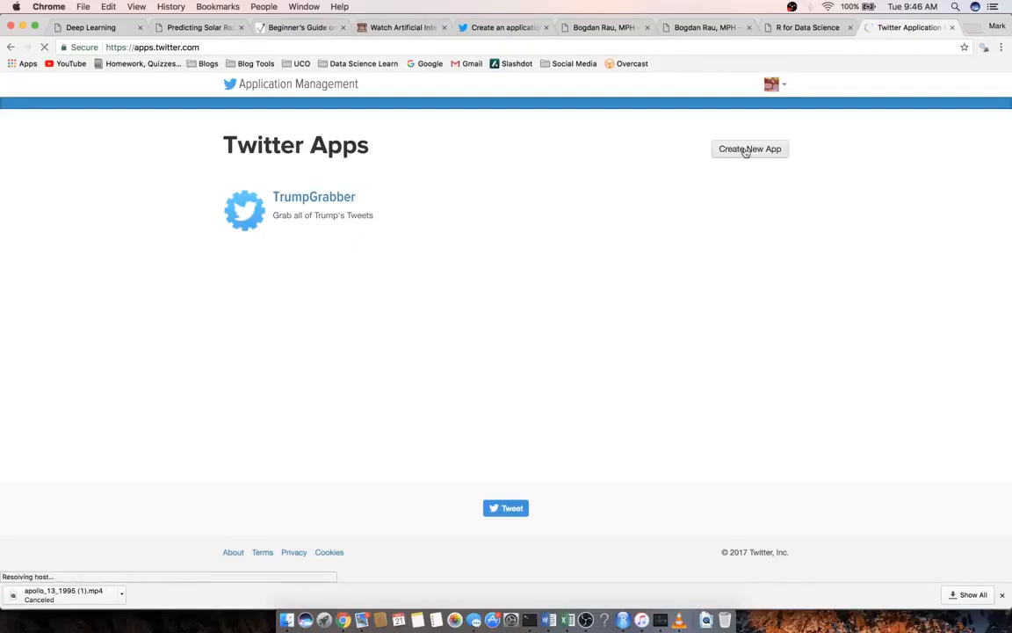
click(749, 148)
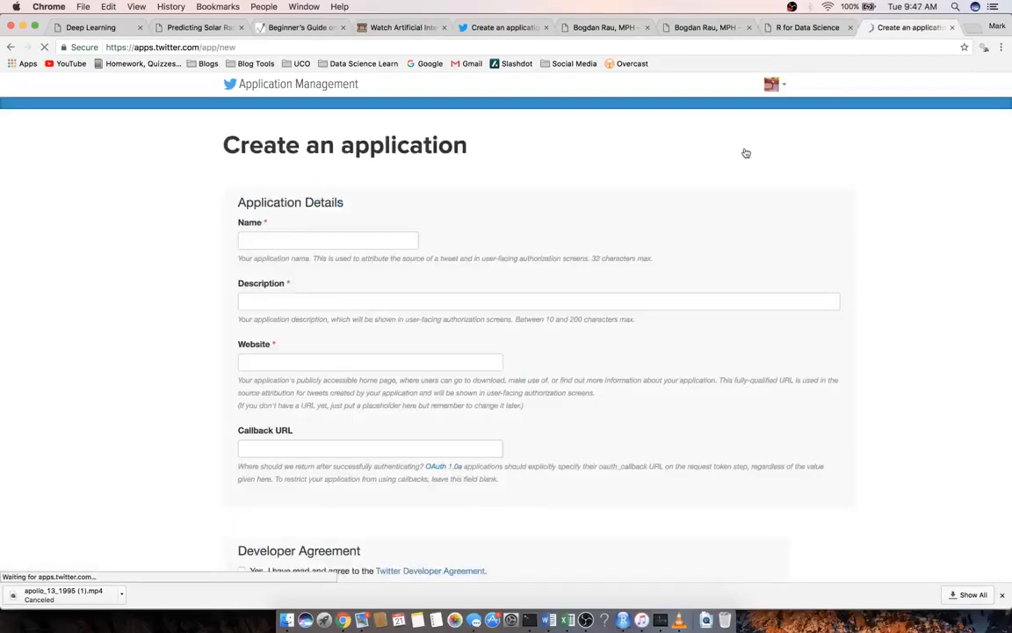
scroll(down, 3)
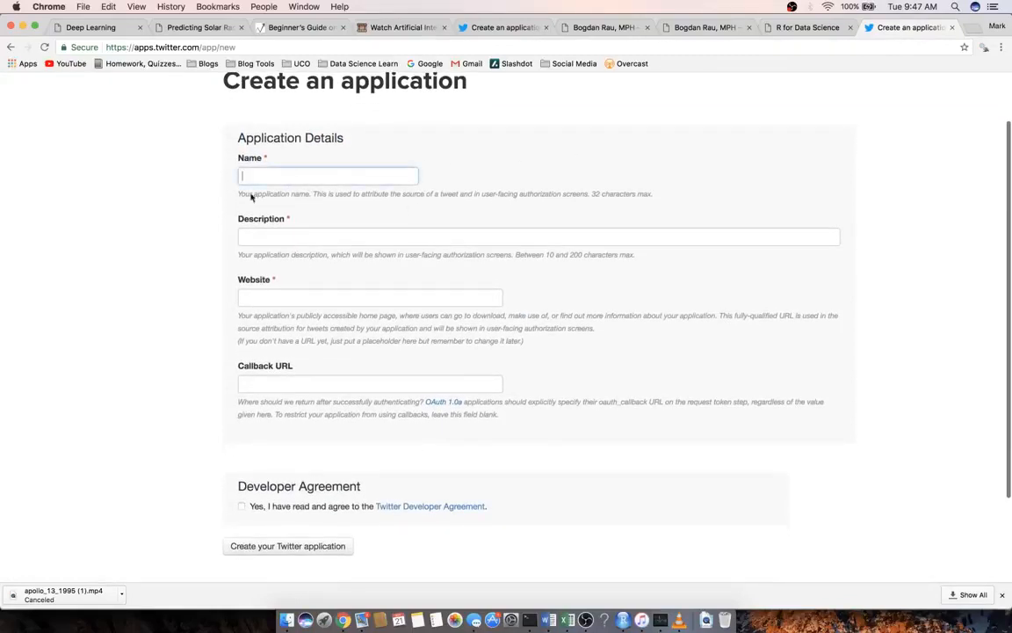
scroll(down, 3)
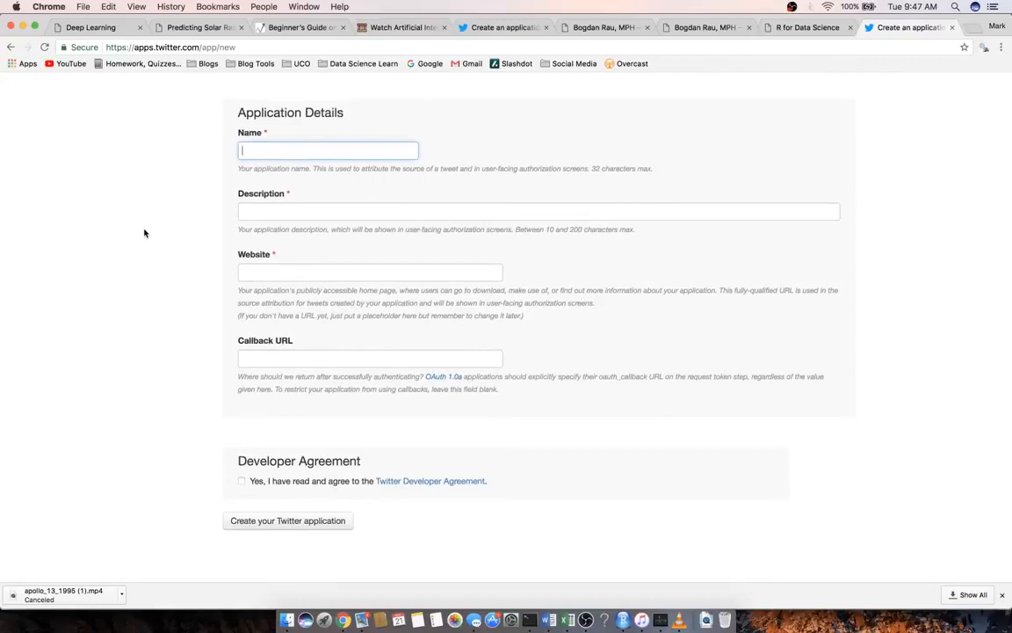
mouse_move(204, 223)
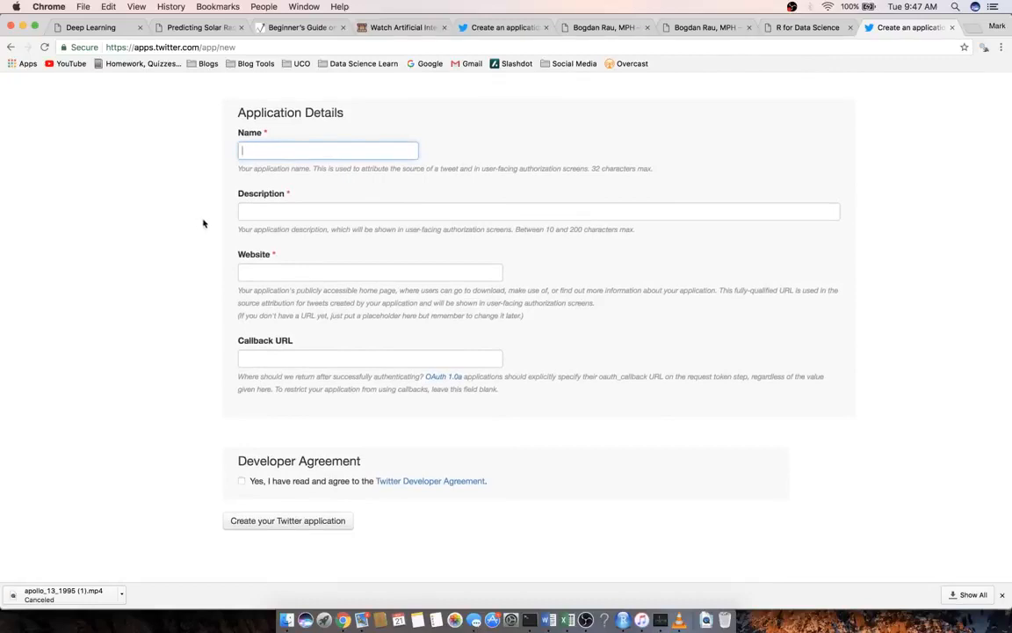
click(538, 211)
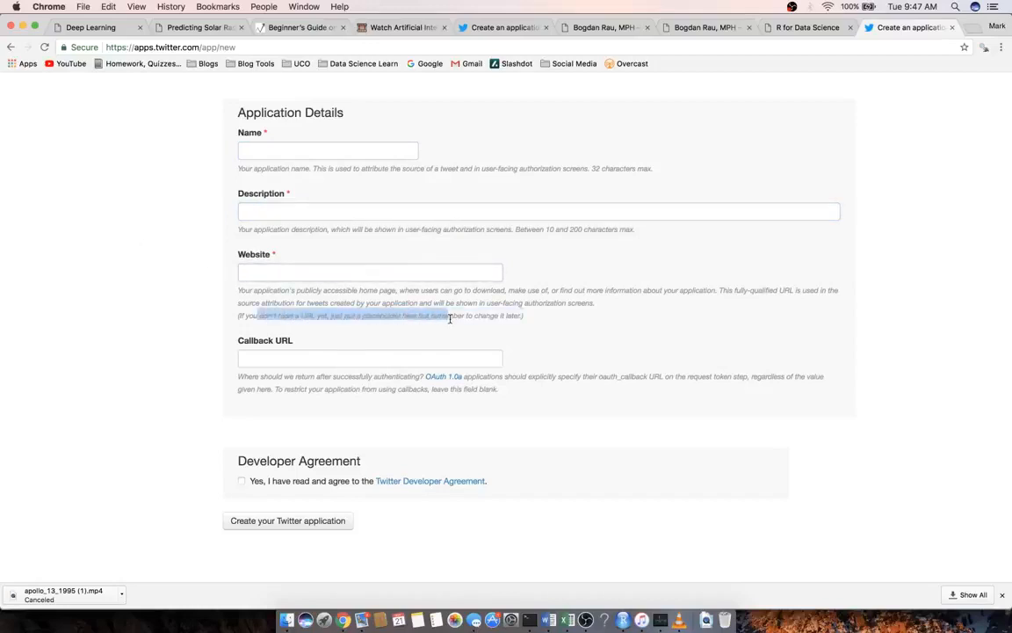
- Enter the app's website address beginning with 'http' in the Website field
click(369, 270)
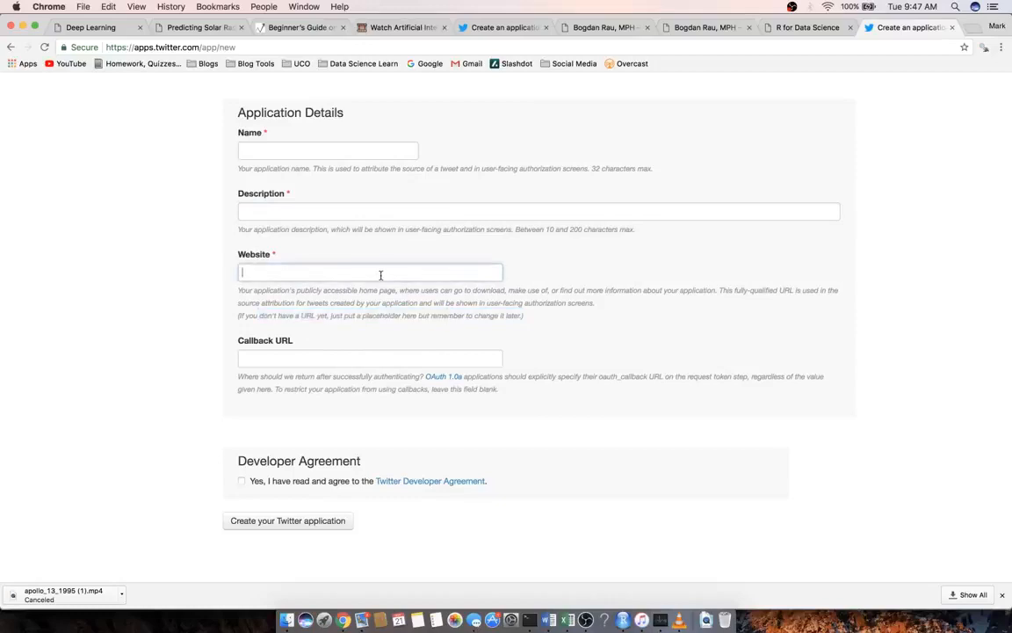
text(http://www.devgin.com)
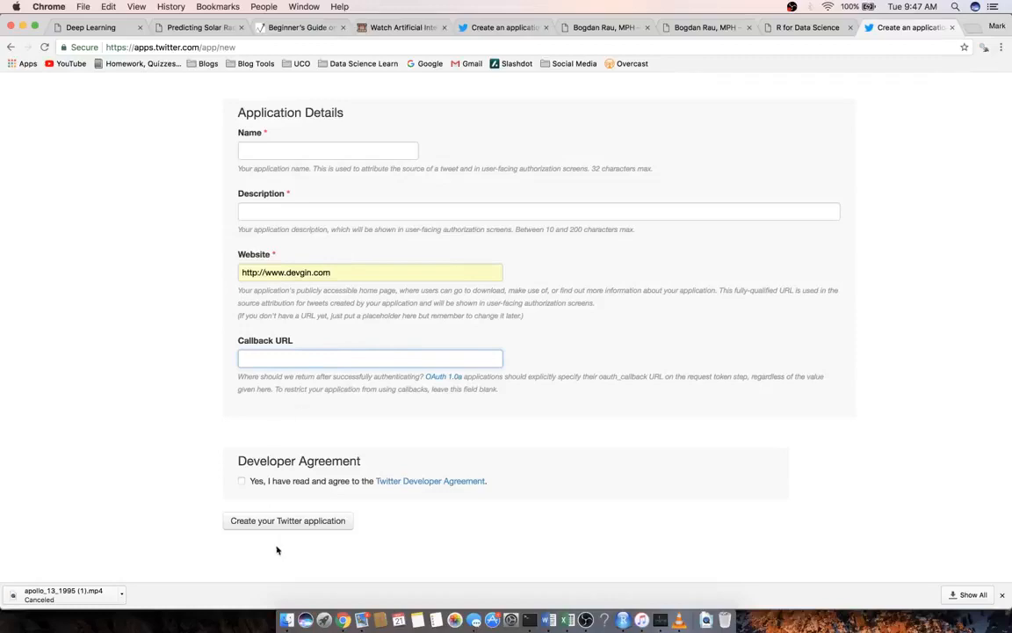
mouse_move(413, 387)
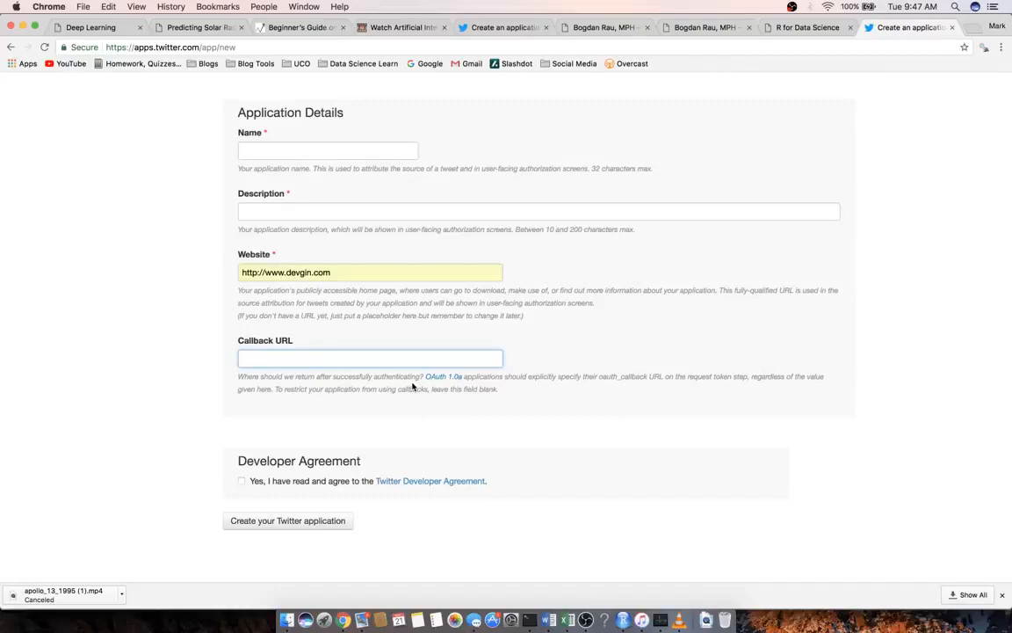
mouse_move(629, 283)
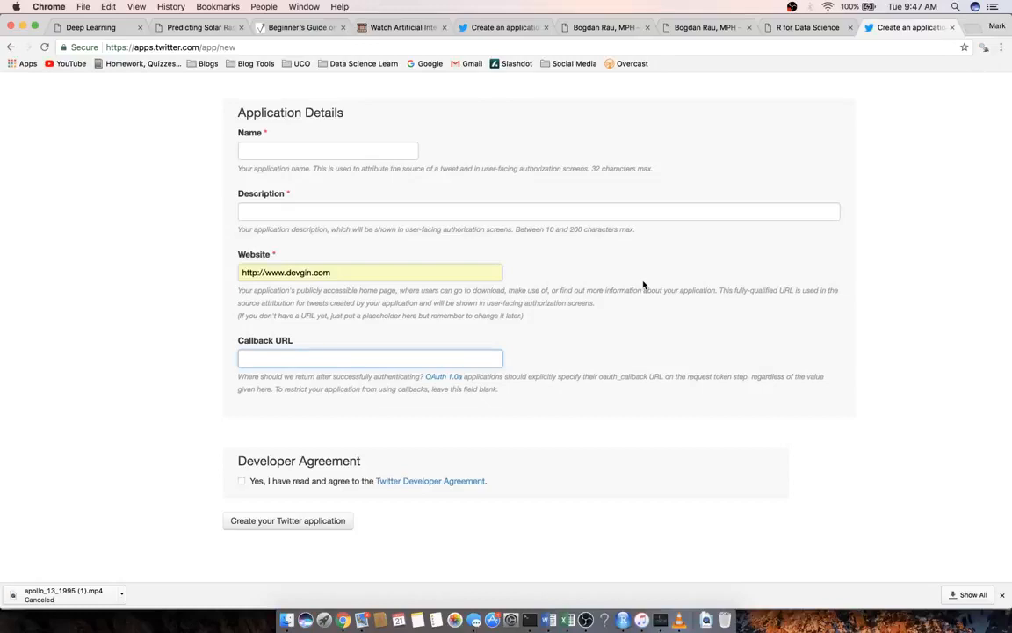
mouse_move(706, 174)
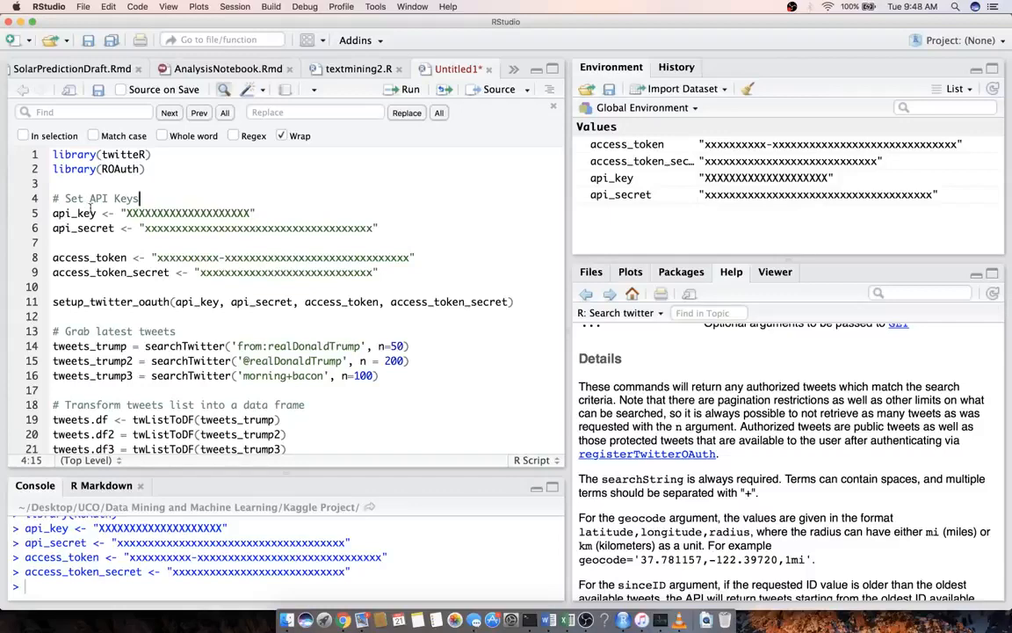
double_click(186, 213)
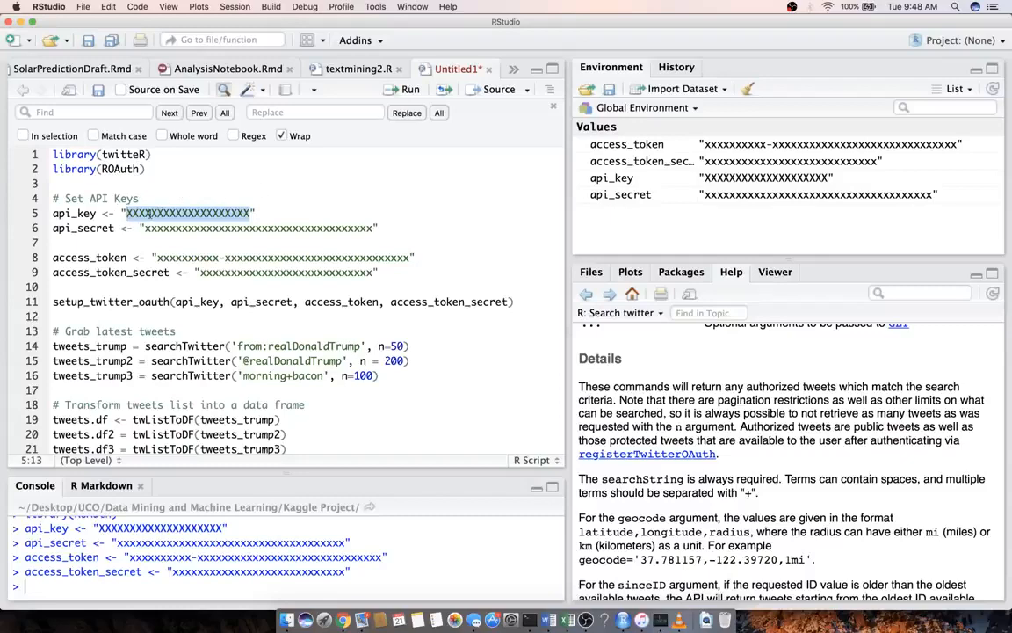
double_click(260, 228)
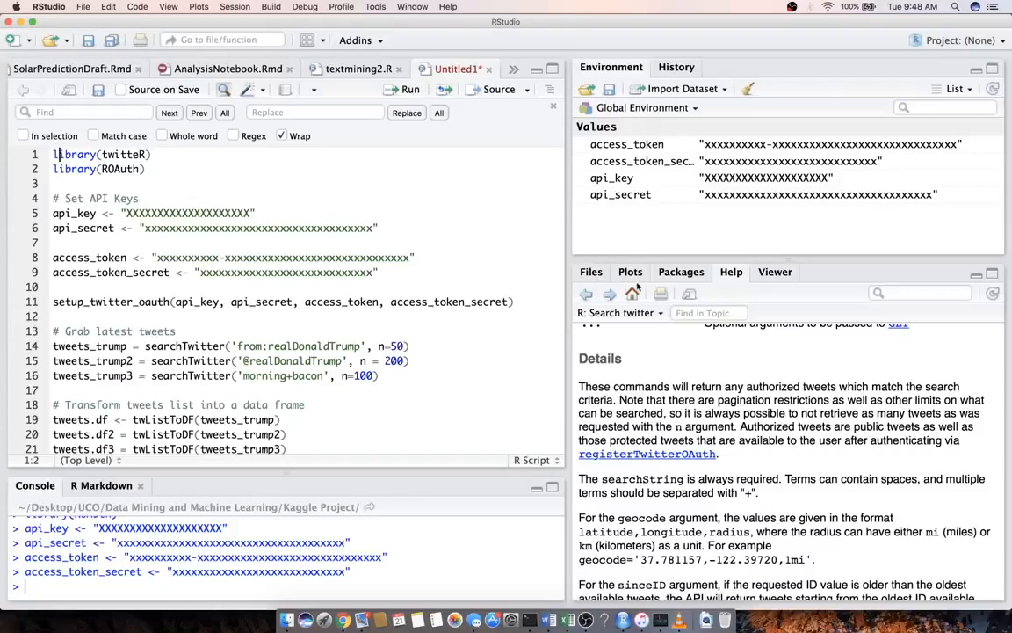
- Enter 'twitterR' in the package installer, then cancel without installing
click(681, 271)
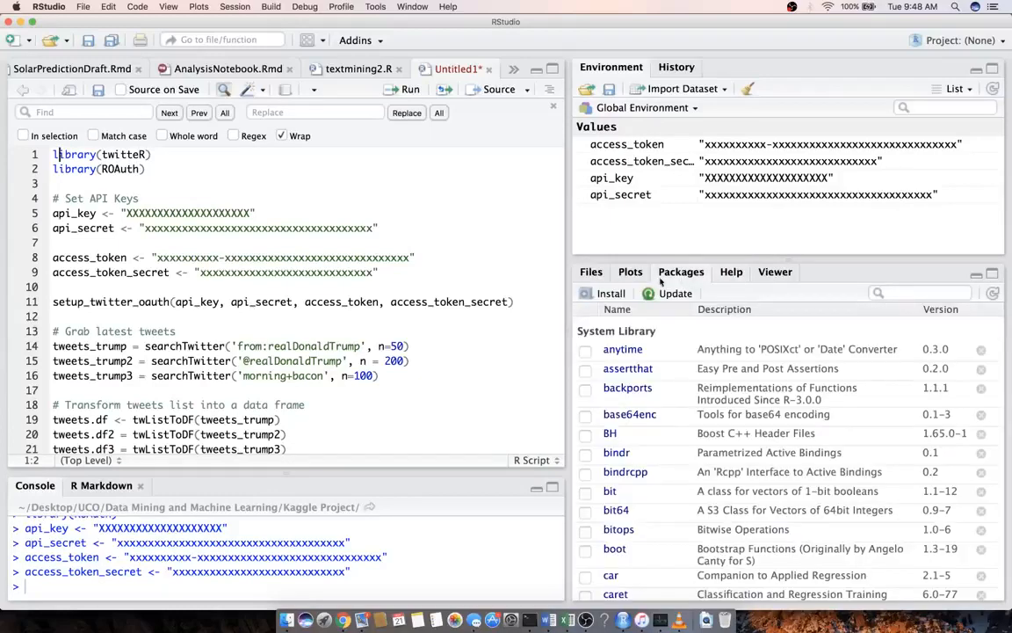
click(612, 291)
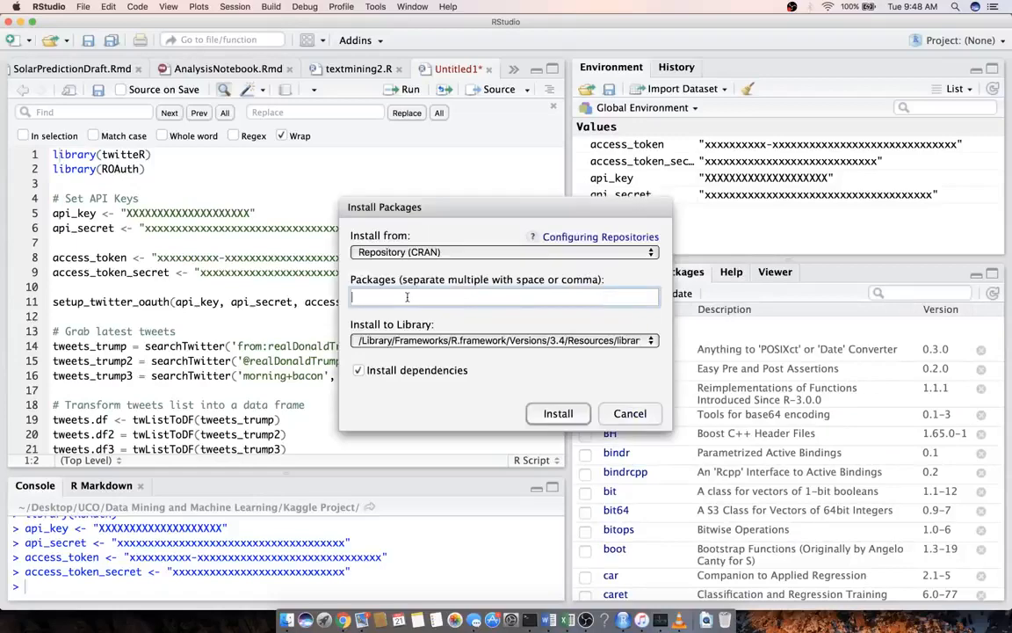
text(t)
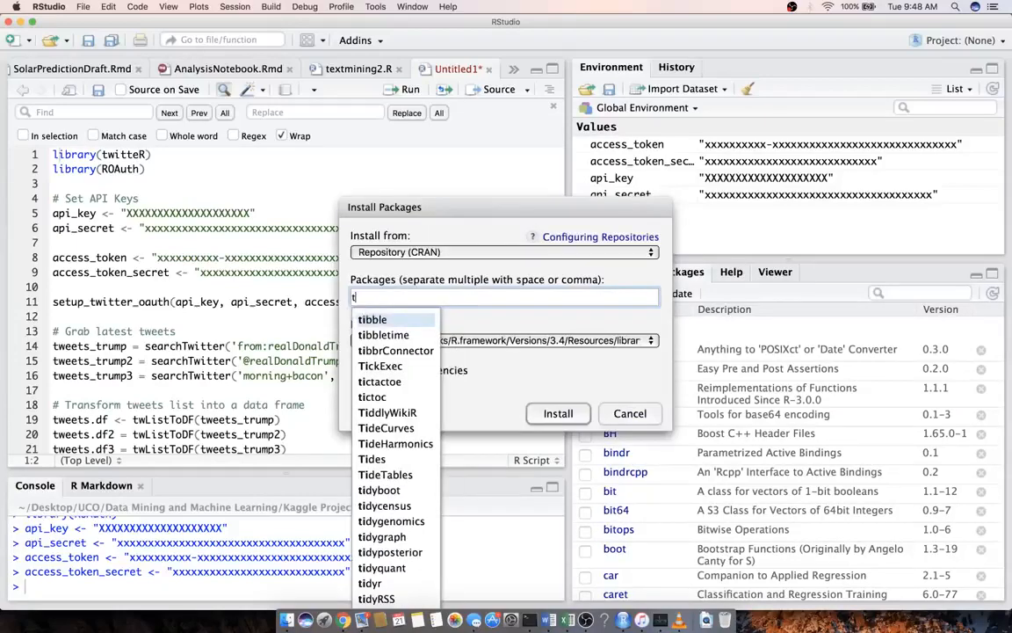
text(witterR)
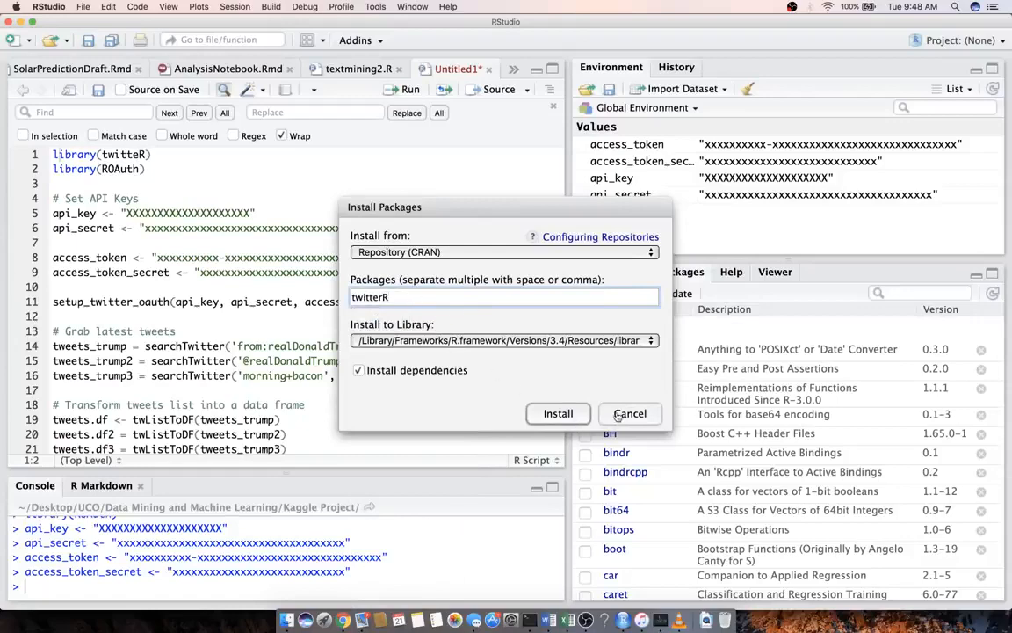
click(629, 413)
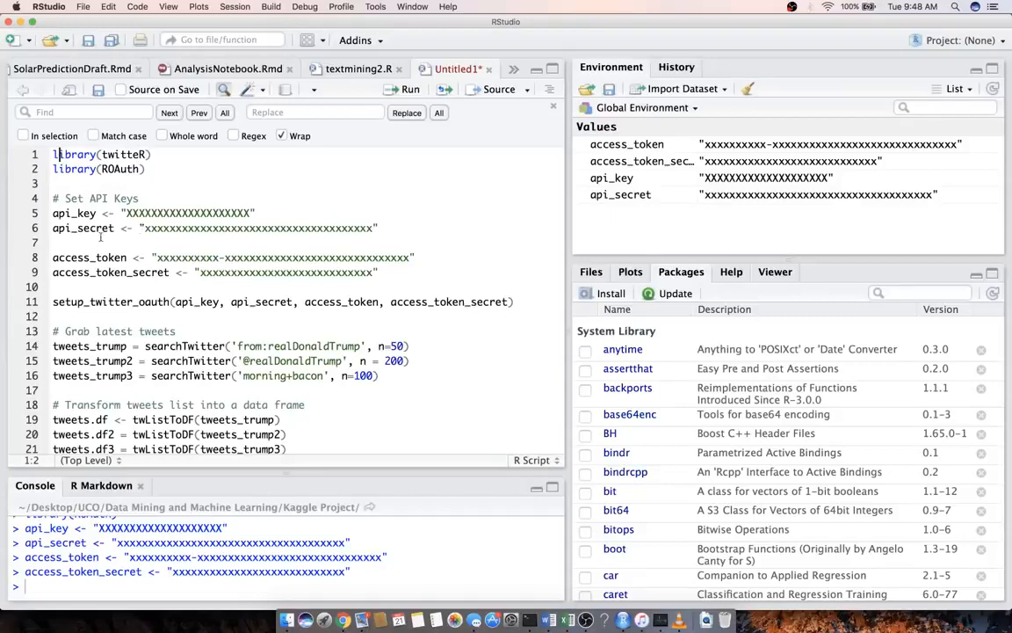
mouse_move(211, 186)
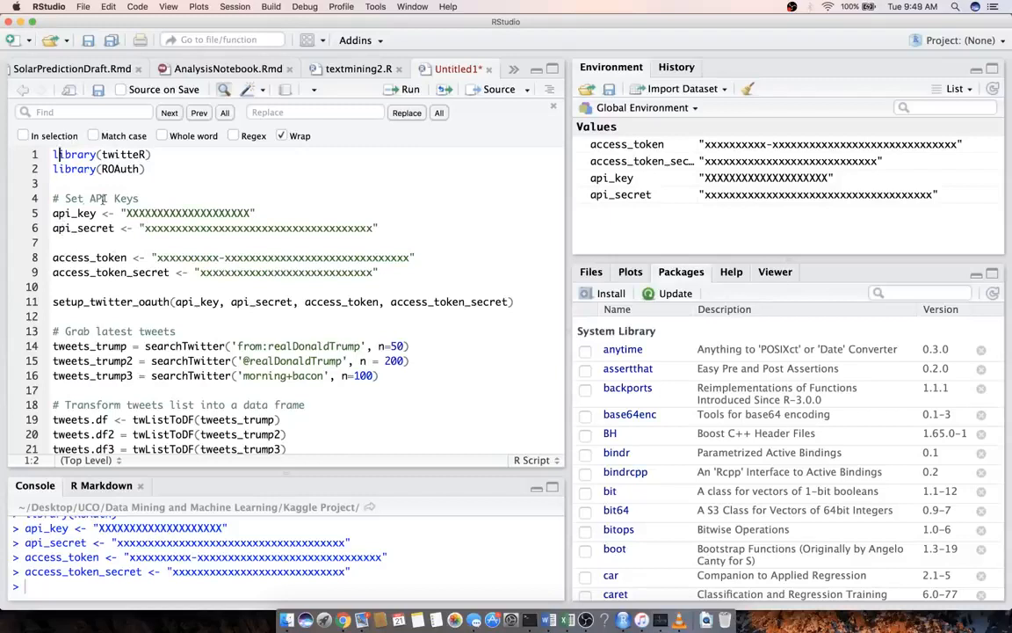
click(53, 303)
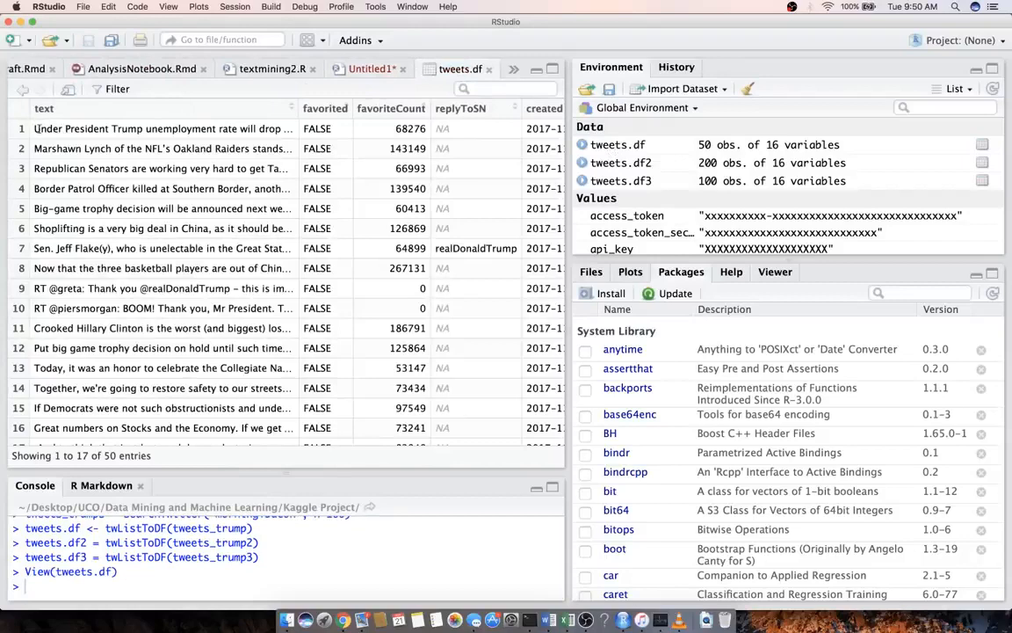
mouse_move(176, 128)
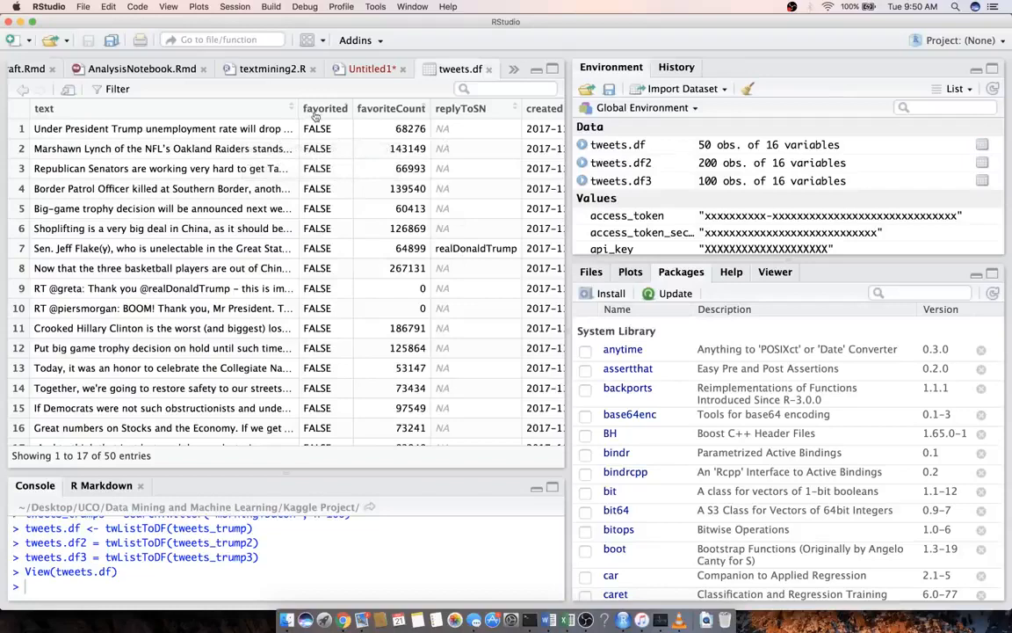
- Scroll right through the tweets.df viewer columns
scroll(right, 3)
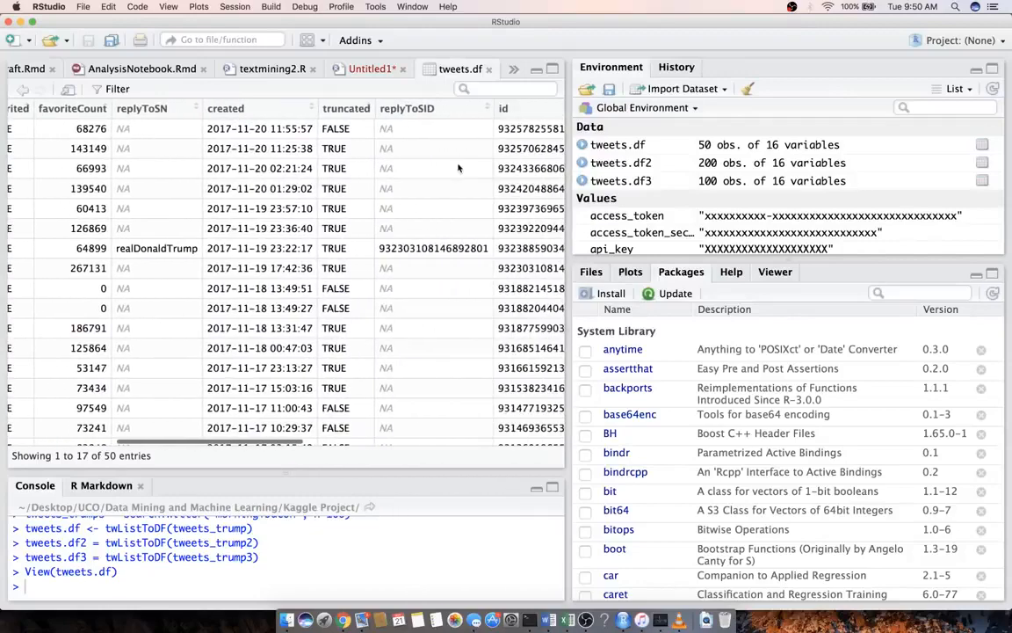
scroll(right, 3)
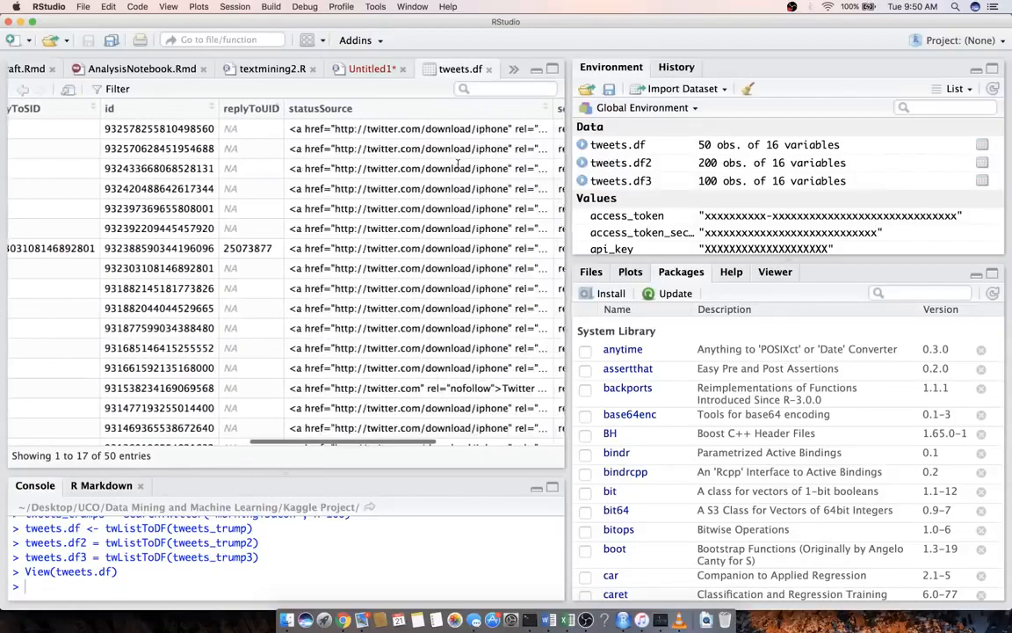
scroll(right, 3)
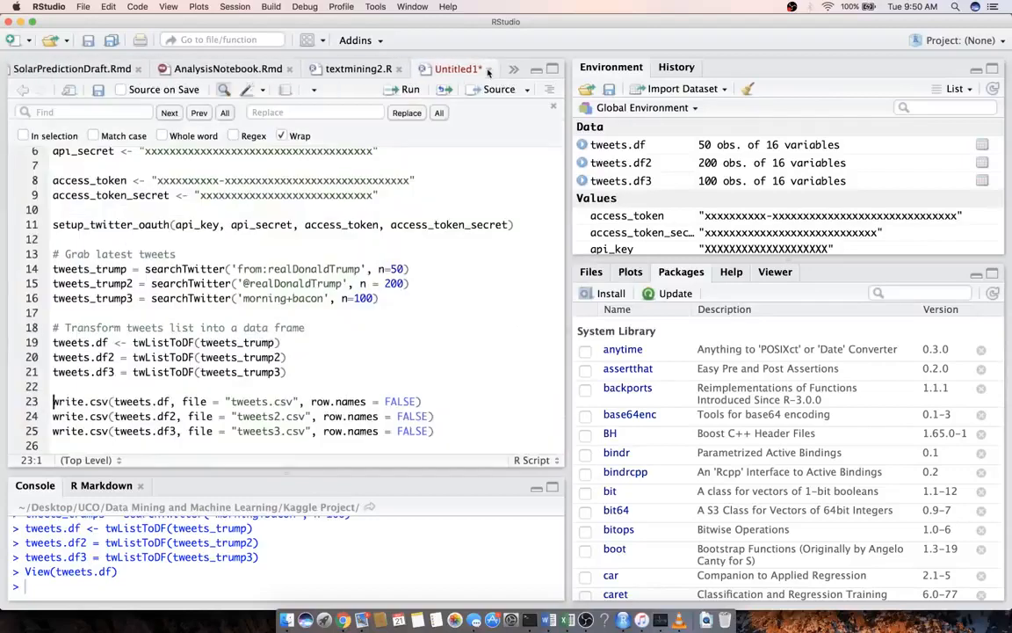
click(55, 267)
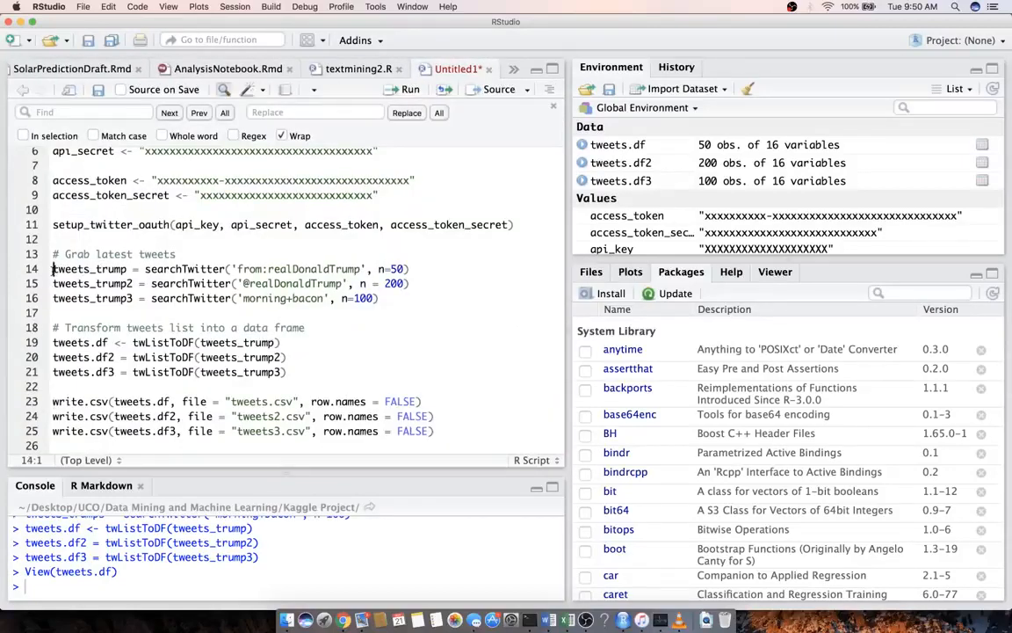
double_click(87, 269)
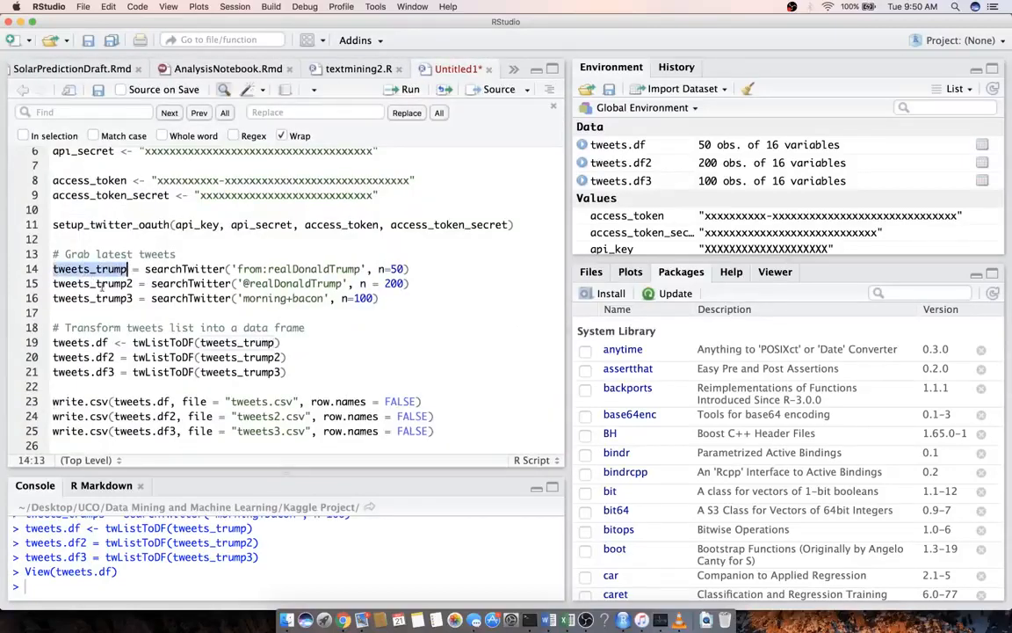